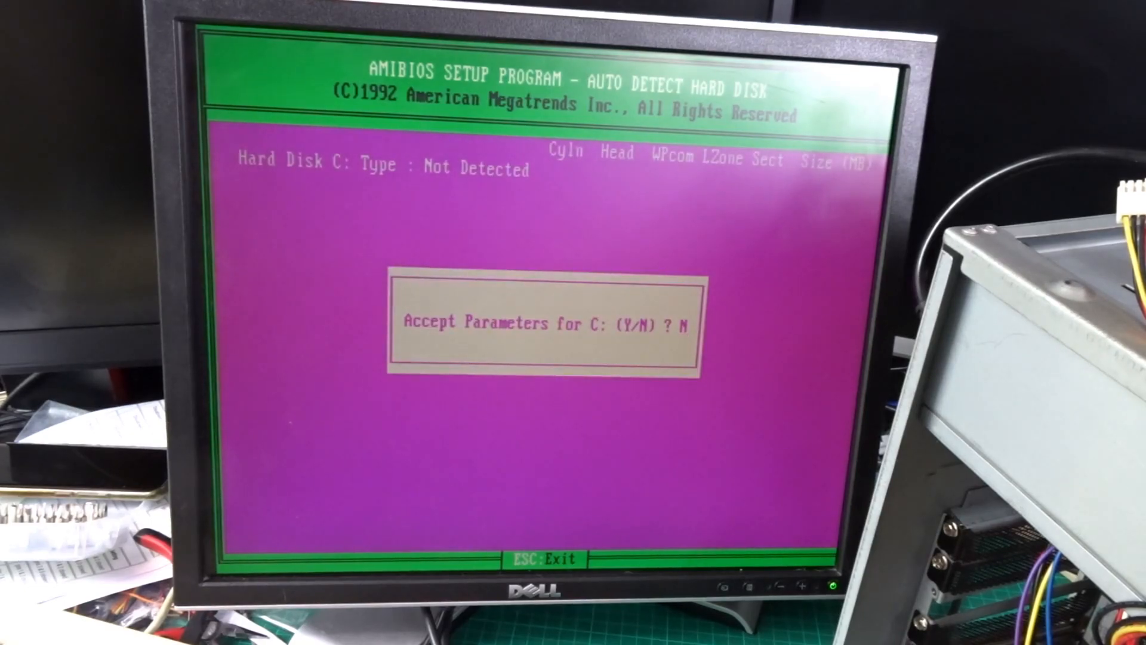
Step: Answer the AMIBIOS 'Accept Parameters for C:' prompt so the PC continues booting into DOS Shell
{"action": "key", "text": "y"}
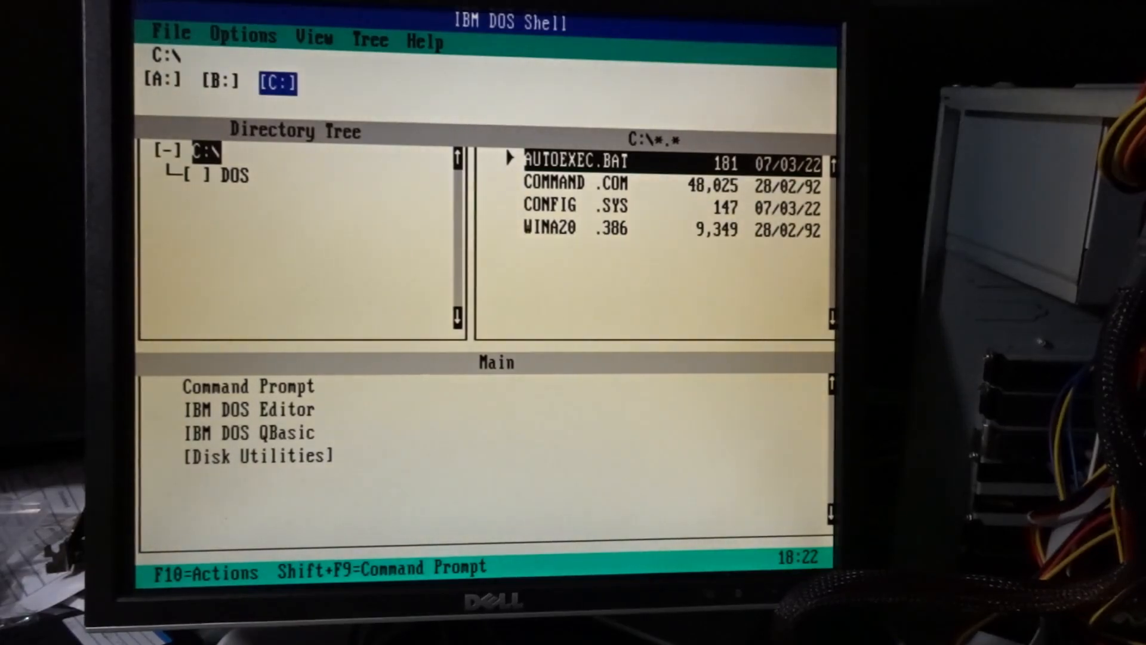
{"action": "left_click", "coordinate": [170, 34]}
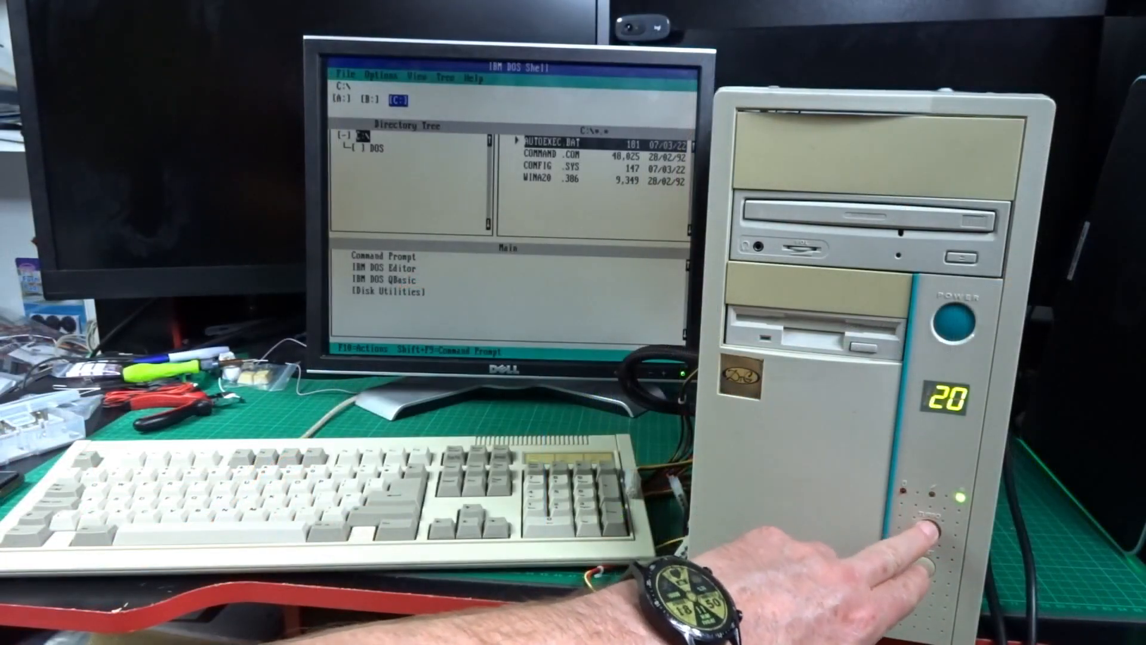
Step: Select the Disk Utilities group in DOS Shell after the CD-ROM drivers appear in C:\
{"action": "left_click", "coordinate": [926, 526]}
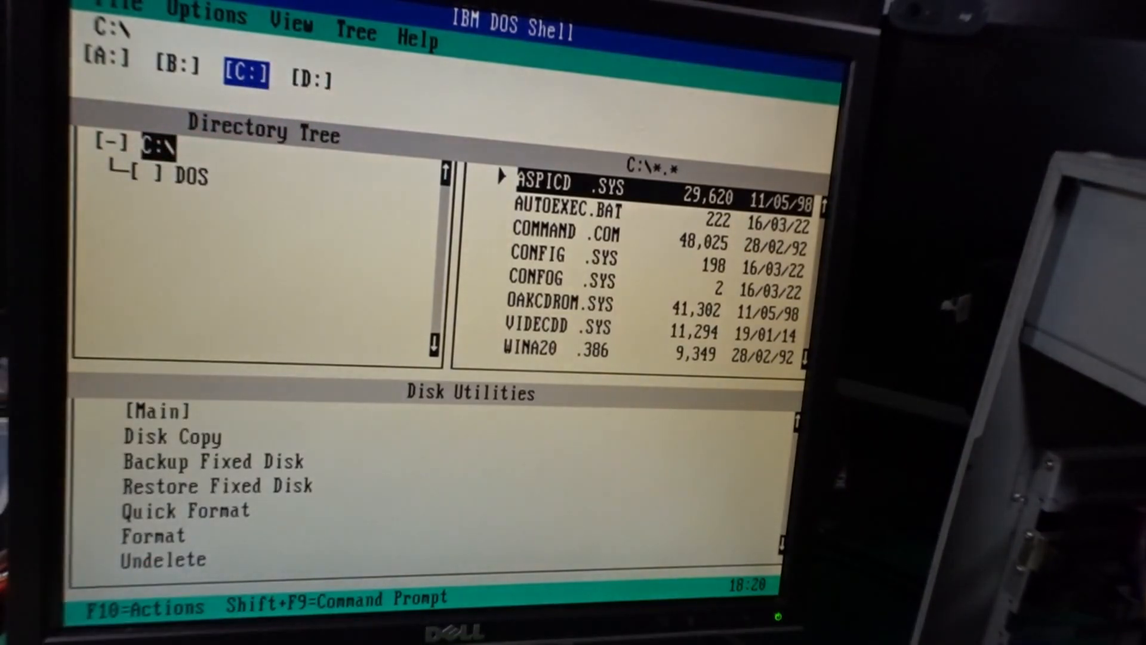
{"action": "left_click", "coordinate": [311, 75]}
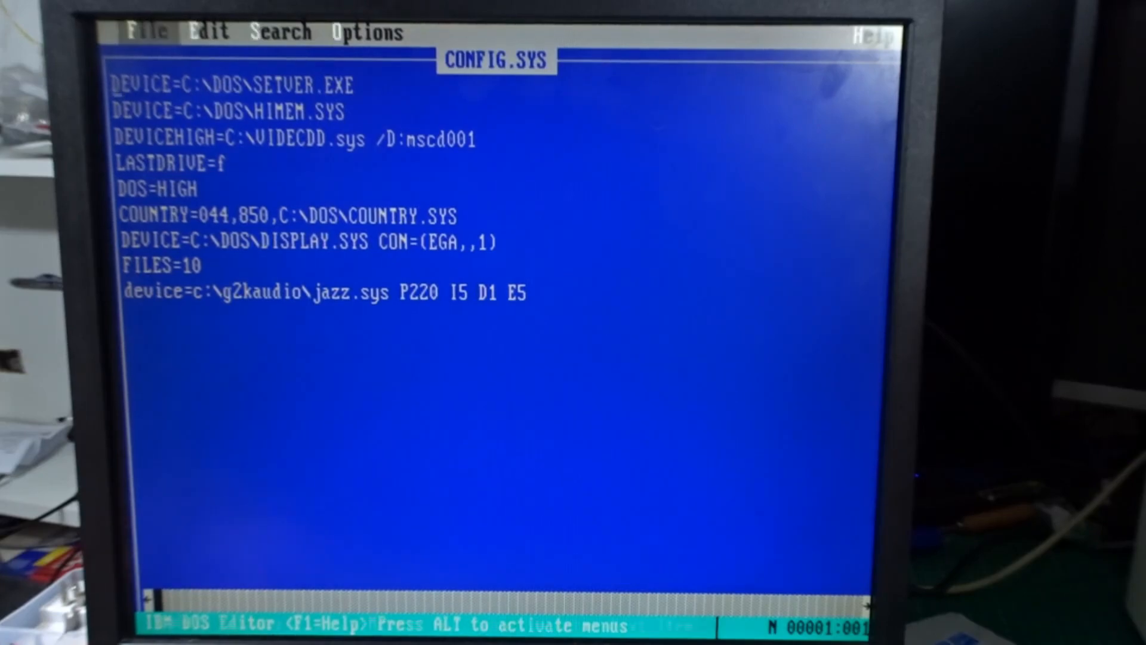
Step: Start EDIT on AUTOEXEC.BAT from the C:\ prompt to add the CD-ROM driver lines
{"action": "left_click", "coordinate": [148, 33]}
{"action": "type", "text": "e"}
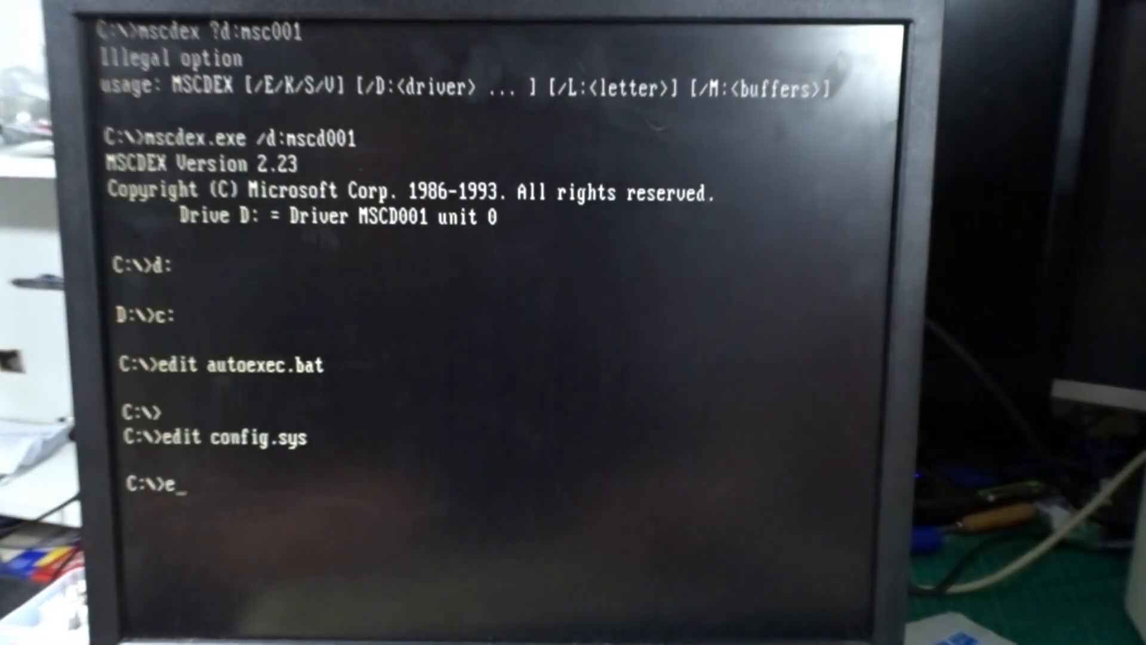
{"action": "type", "text": "dit au"}
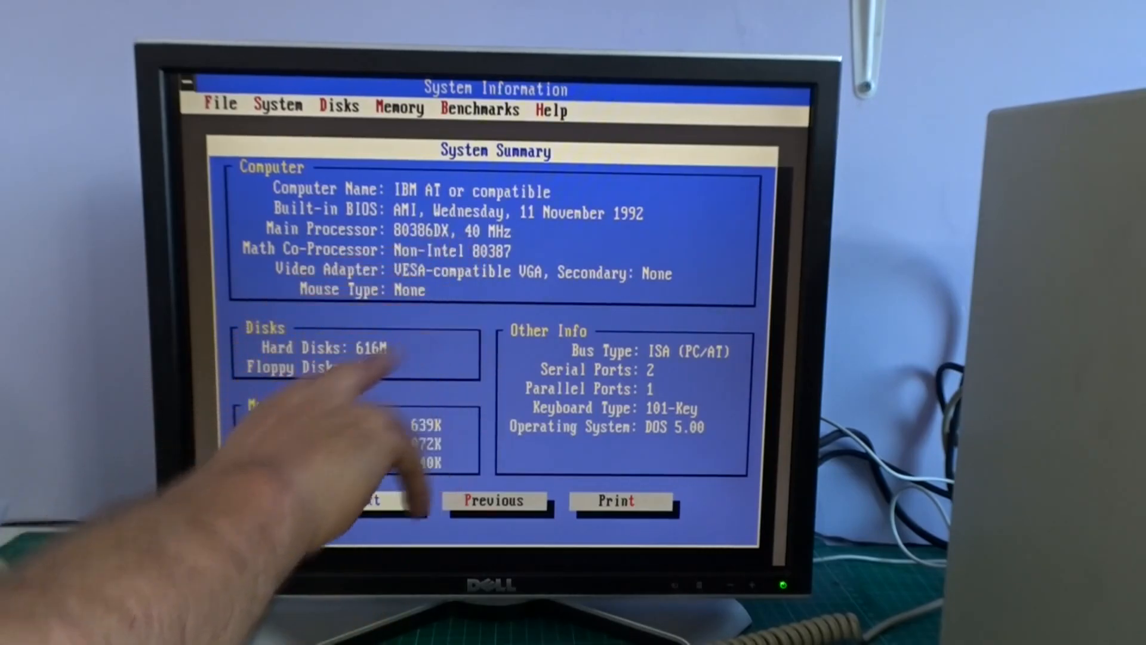
Step: View the System Summary showing the 80386DX at 40 MHz with a Non-Intel 80387 co-processor
{"action": "left_click", "coordinate": [366, 500]}
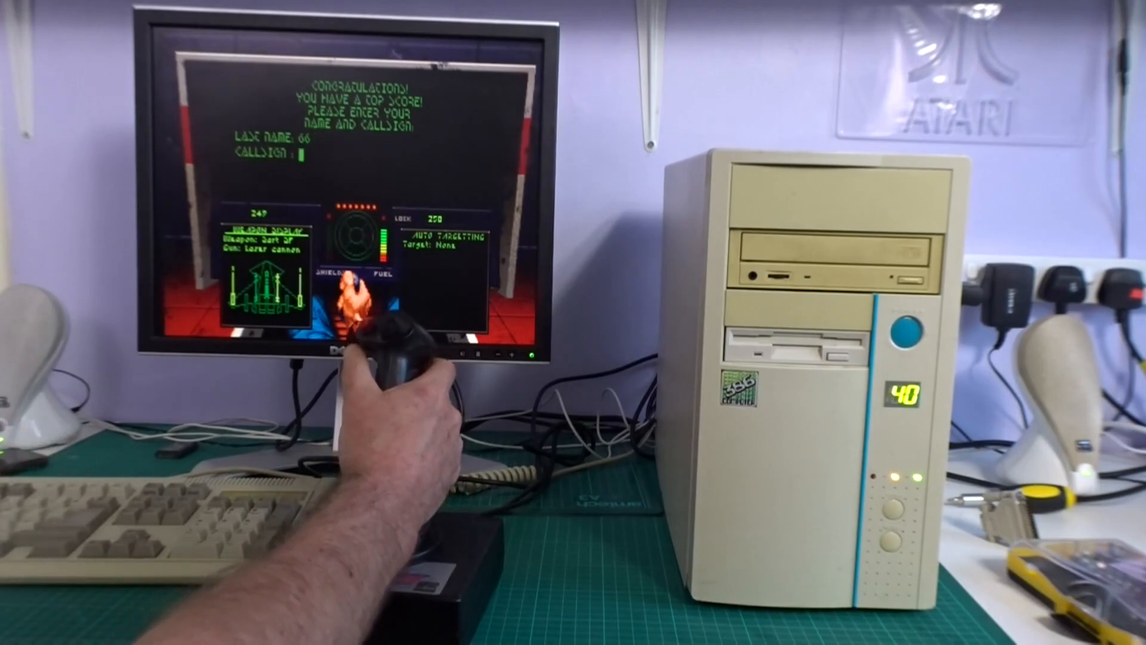
Step: Dismiss the top-score name and callsign entry to return to the carrier bar scene
{"action": "left_click", "coordinate": [898, 504]}
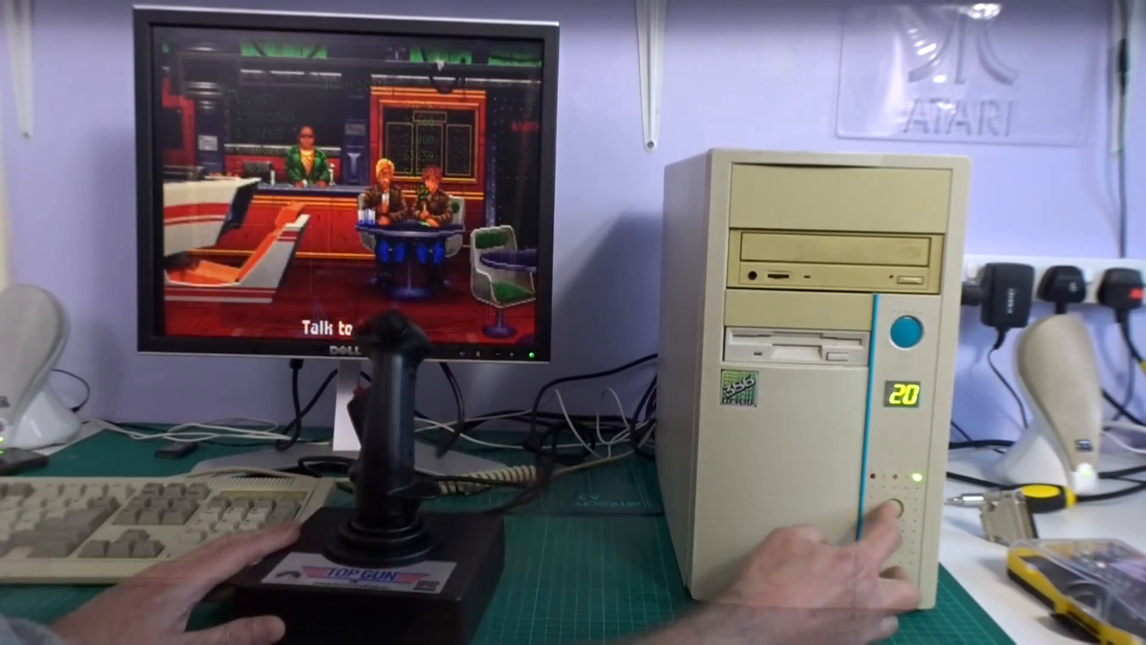